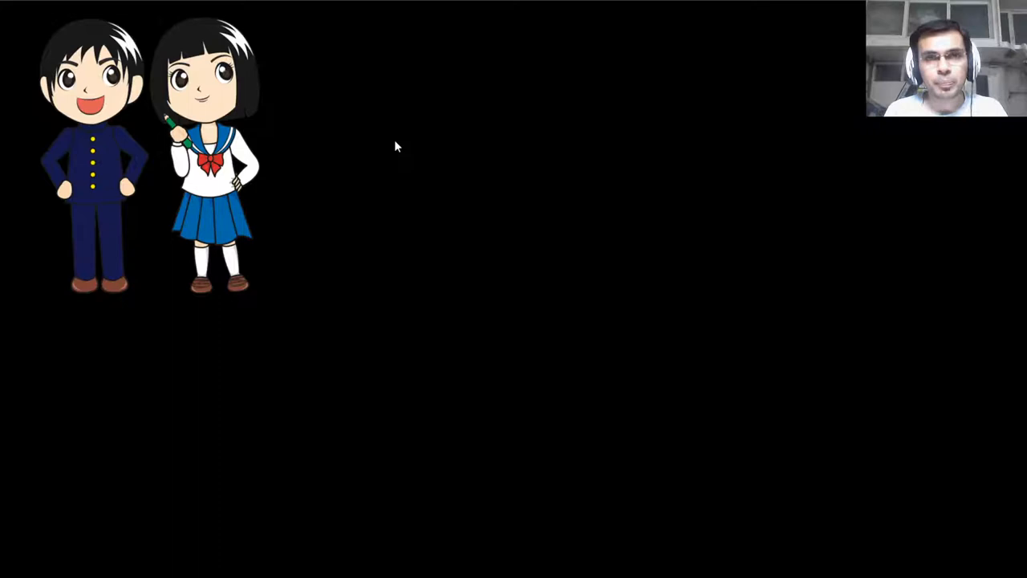
mouse_move(377, 112)
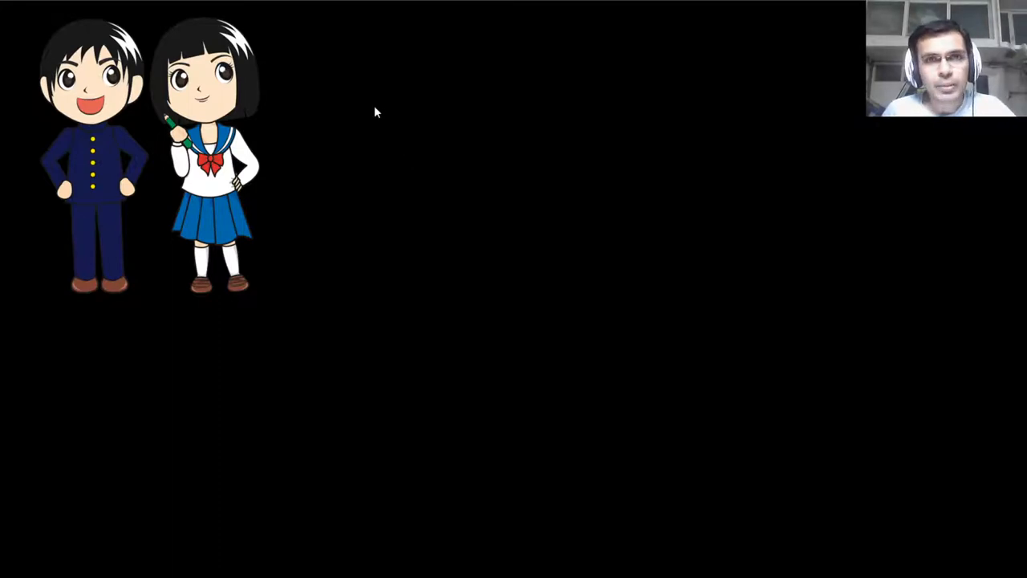
mouse_move(311, 62)
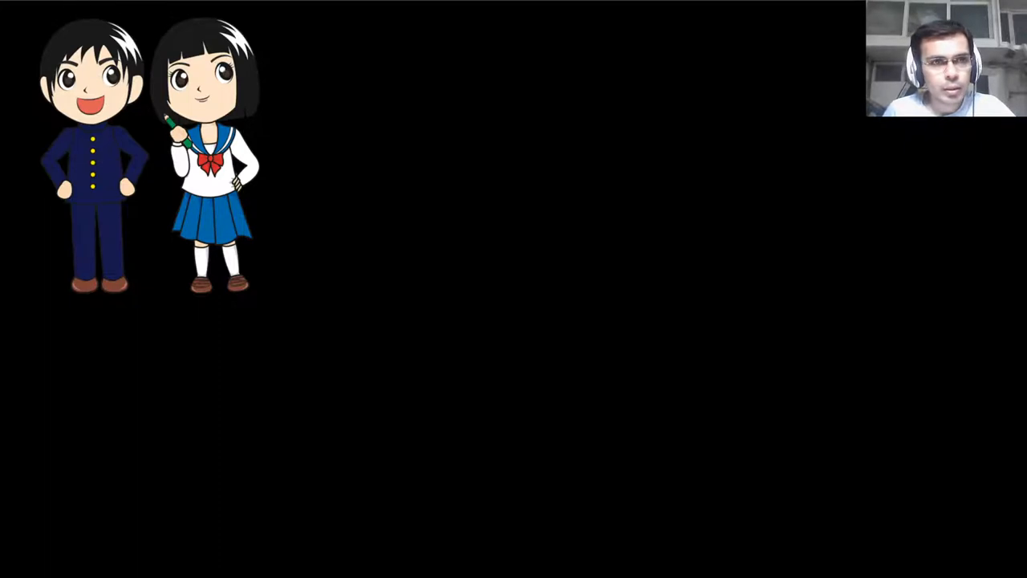
text(Age = 11 years ,12 years ?)
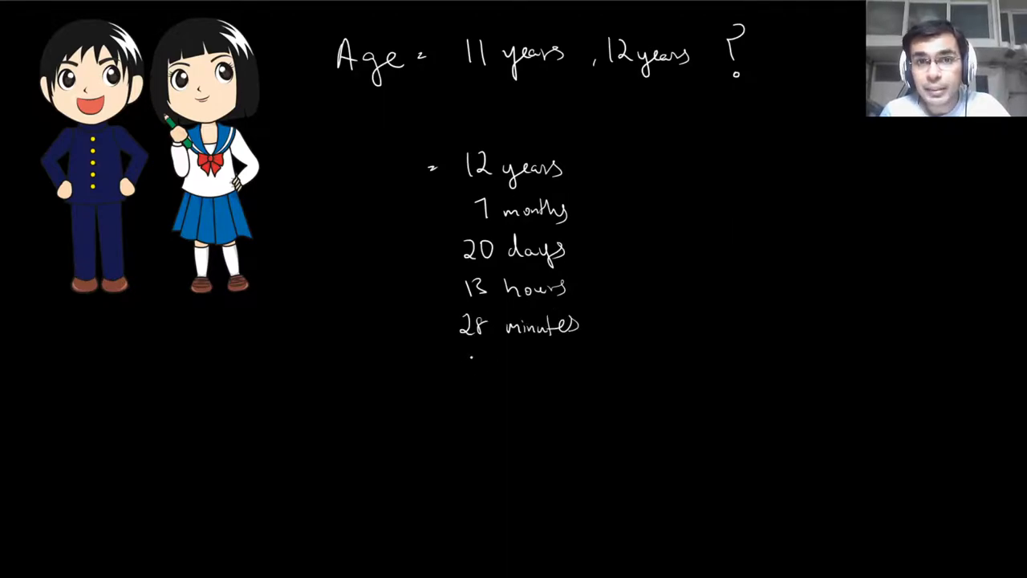
text(20 seconds)
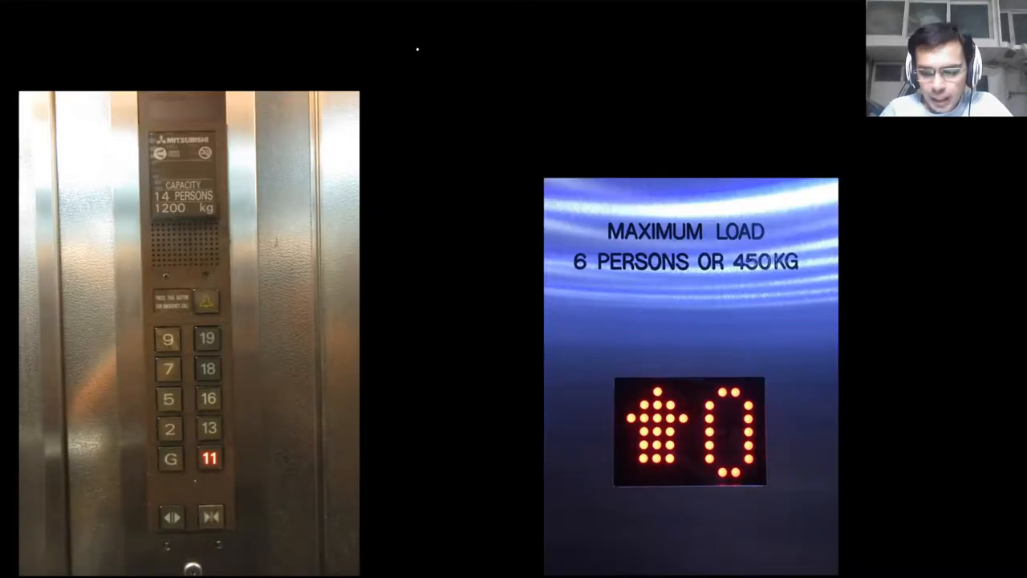
mouse_move(443, 90)
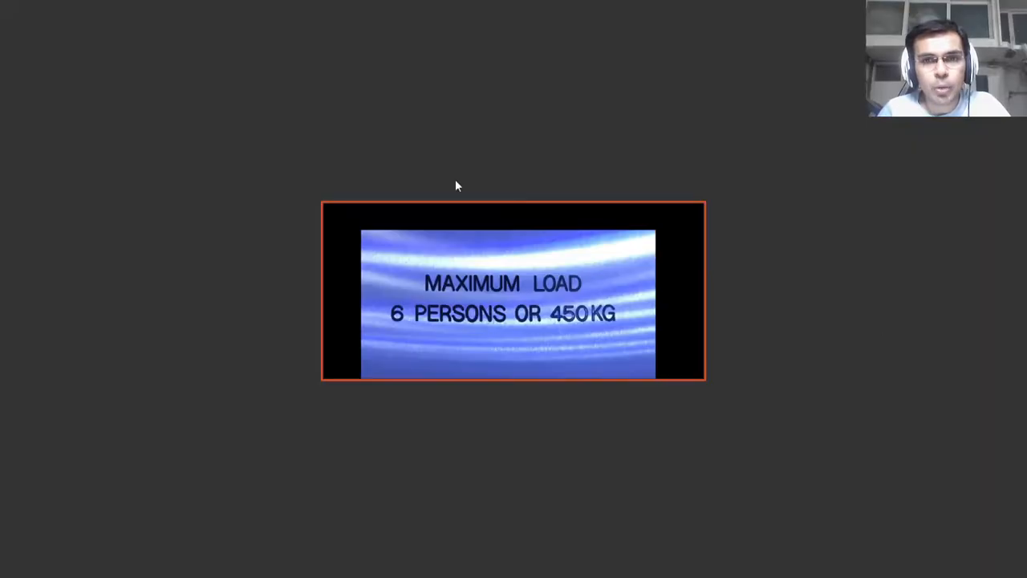
mouse_move(448, 177)
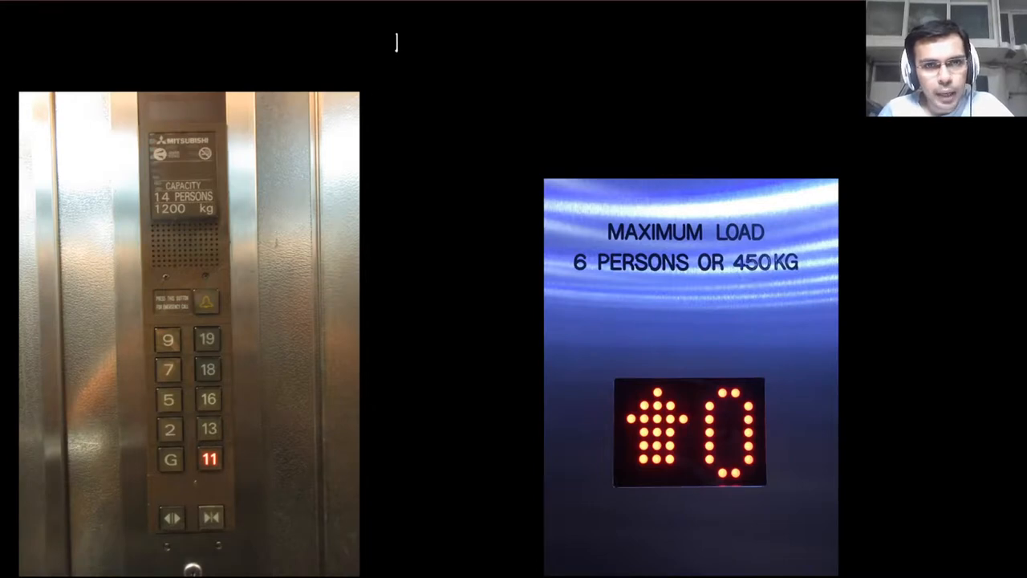
text(1200)
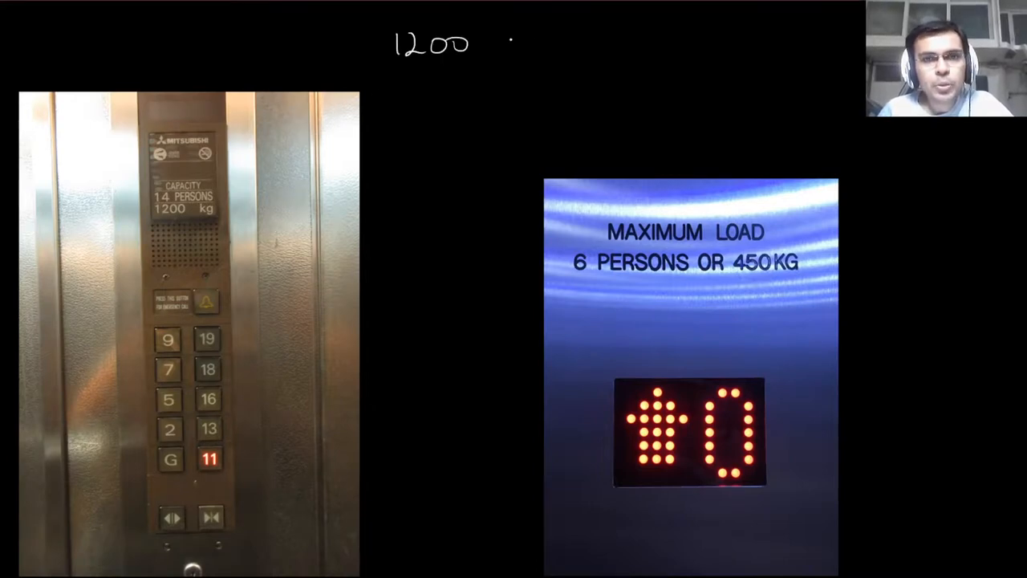